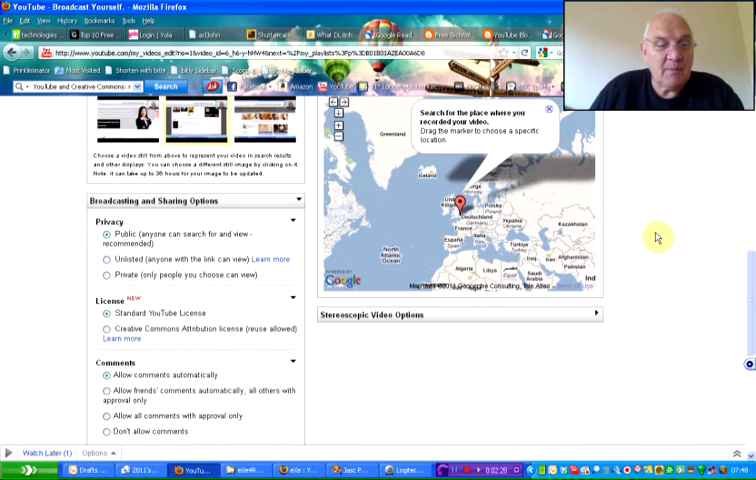
Reach the License section and choose the Creative Commons Attribution (reuse allowed) licence.
scroll("down", 3)
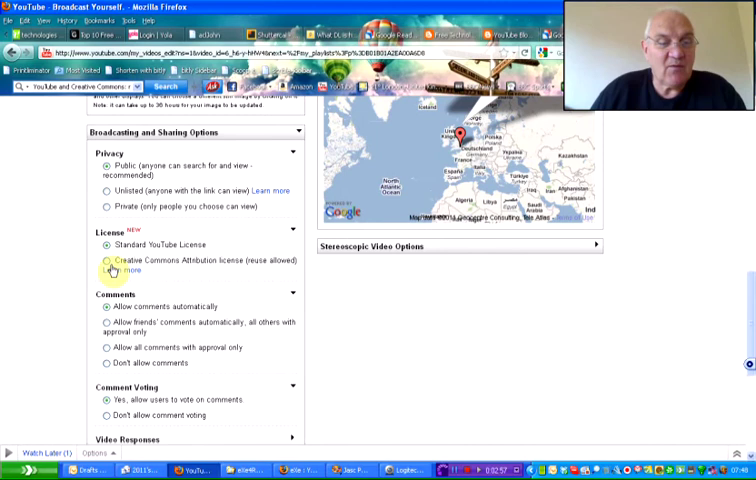
Apply the new licence by saving the changes, landing on My Uploaded Videos.
scroll("down", 3)
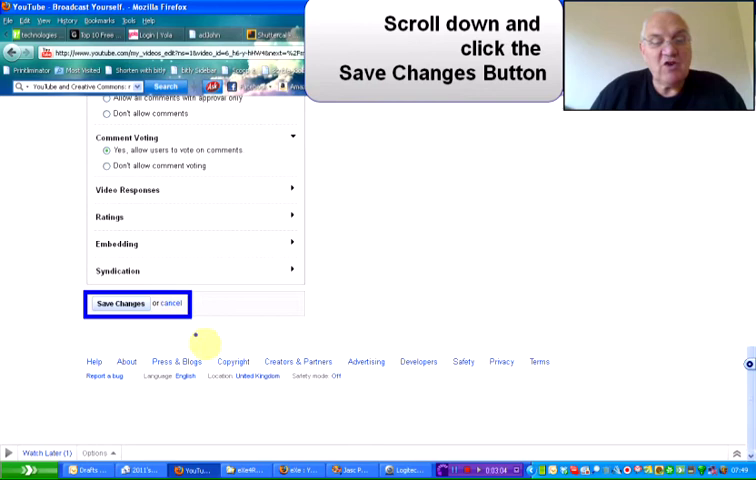
left_click(120, 304)
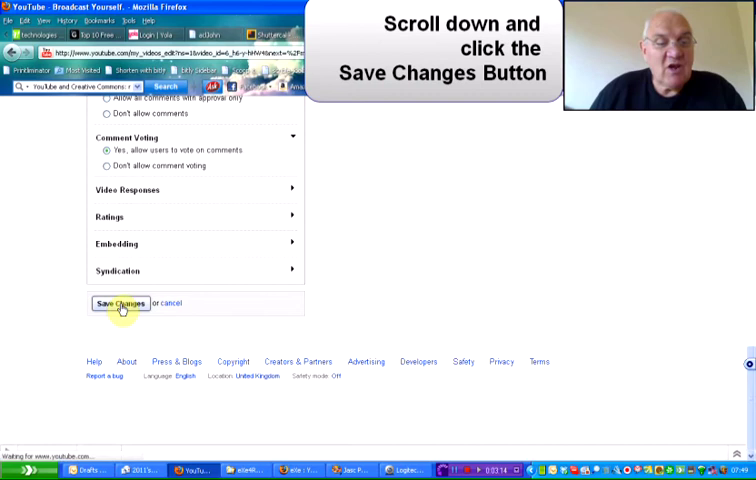
left_click(120, 304)
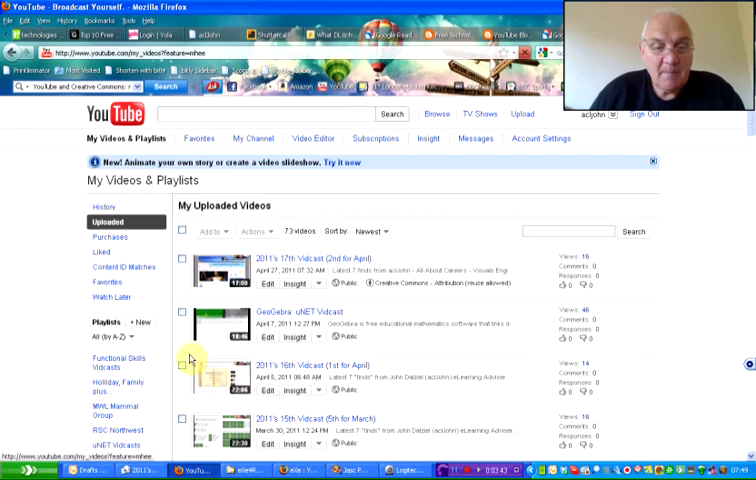
Scroll the My Uploaded Videos list down to the March and February vodcast episodes.
scroll("down", 3)
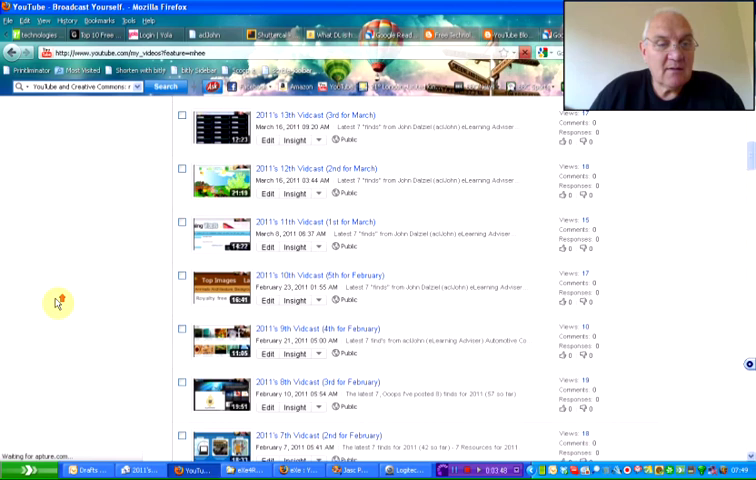